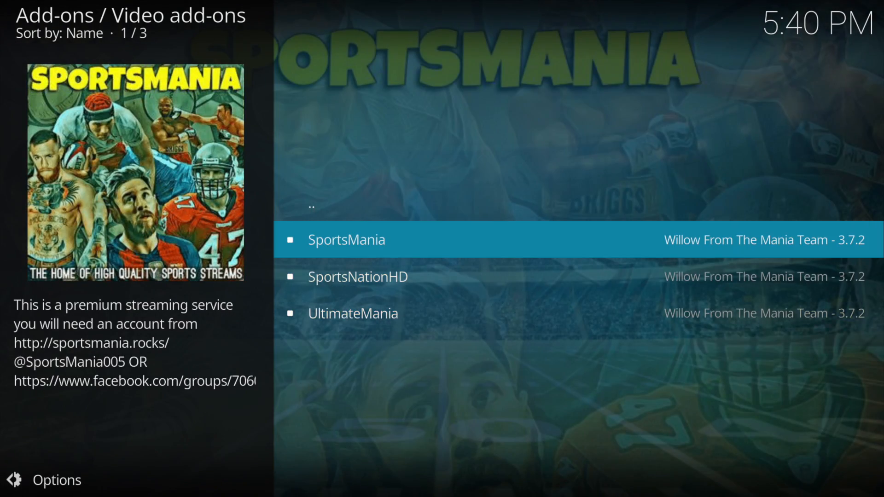
Step: Leave the Video add-ons list for the Kodi home screen
{"action": "left_click", "coordinate": [346, 239]}
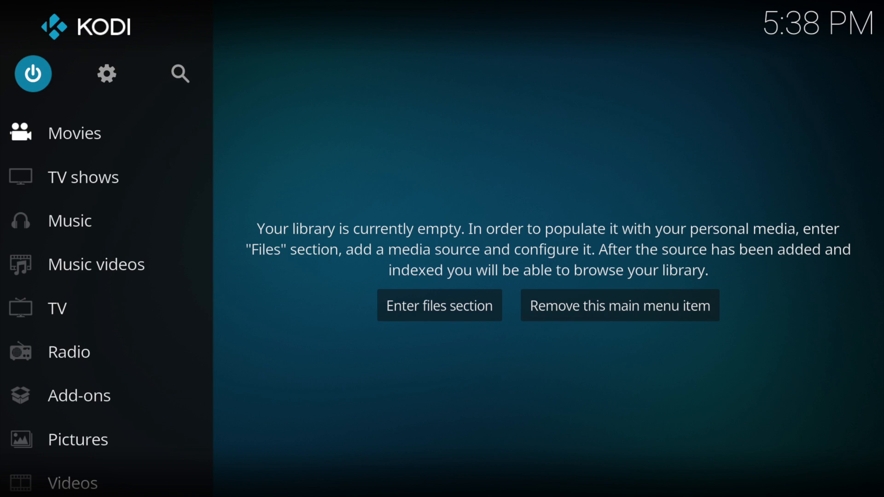
{"action": "left_click", "coordinate": [106, 74]}
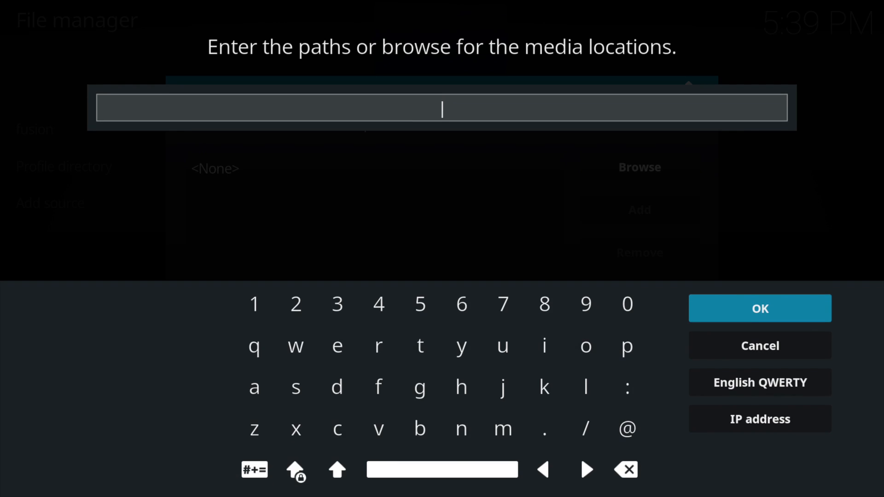
{"action": "type", "text": "http"}
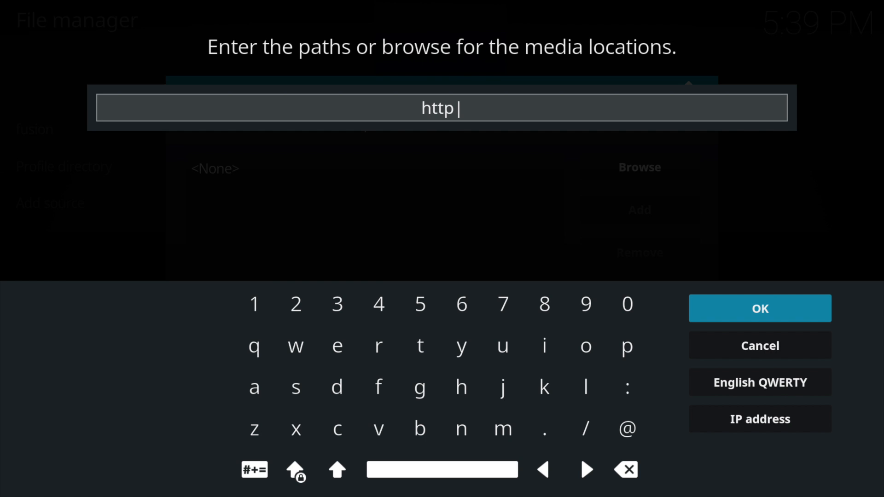
{"action": "type", "text": "://"}
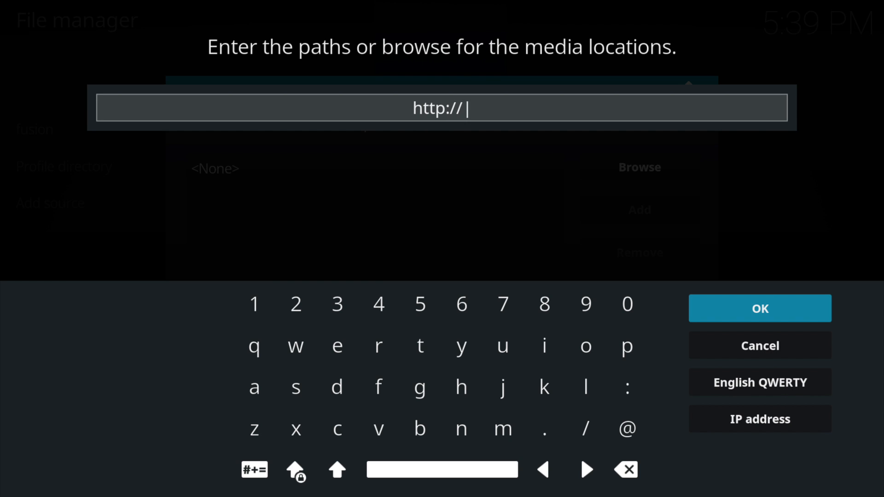
{"action": "type", "text": "themaniaservices"}
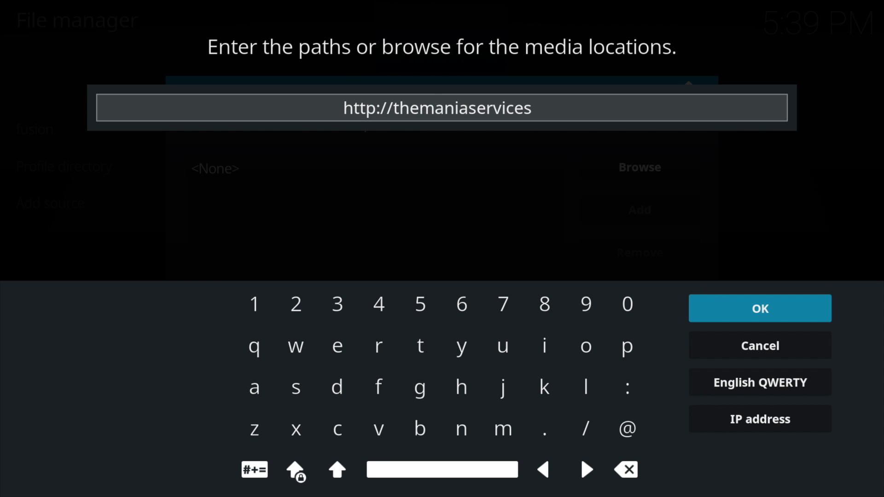
{"action": "type", "text": ".com"}
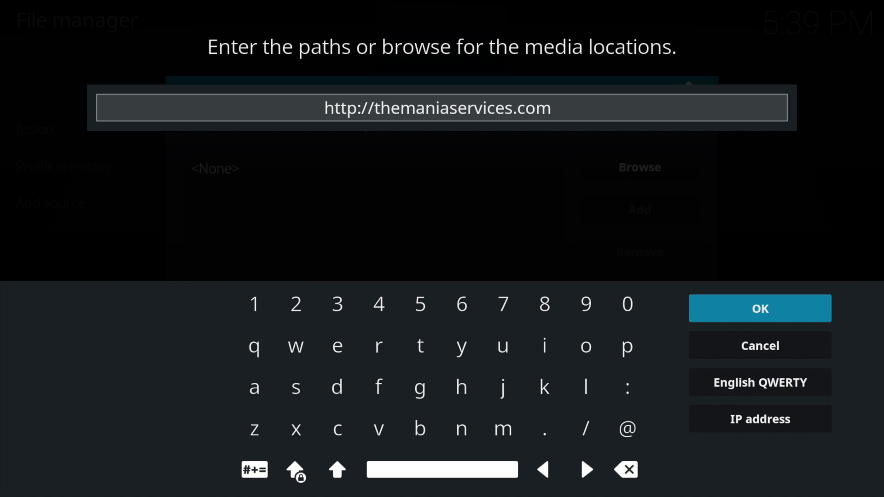
{"action": "type", "text": "/repo"}
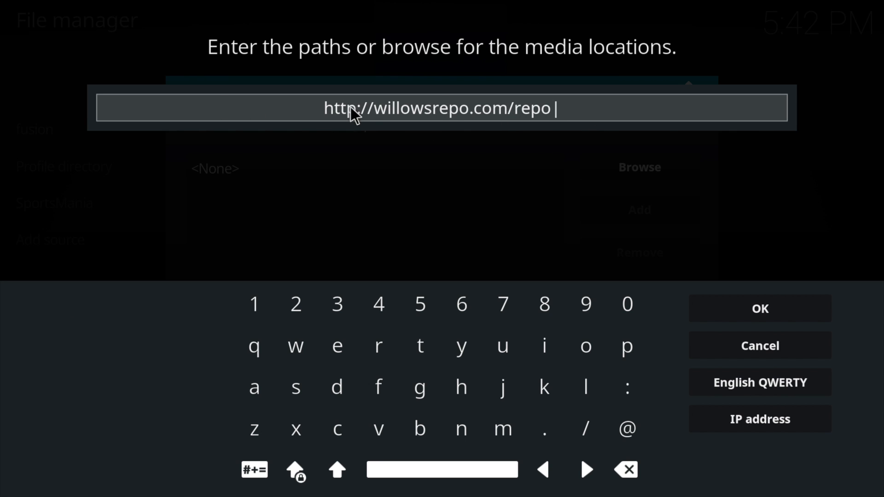
{"action": "mouse_move", "coordinate": [490, 110]}
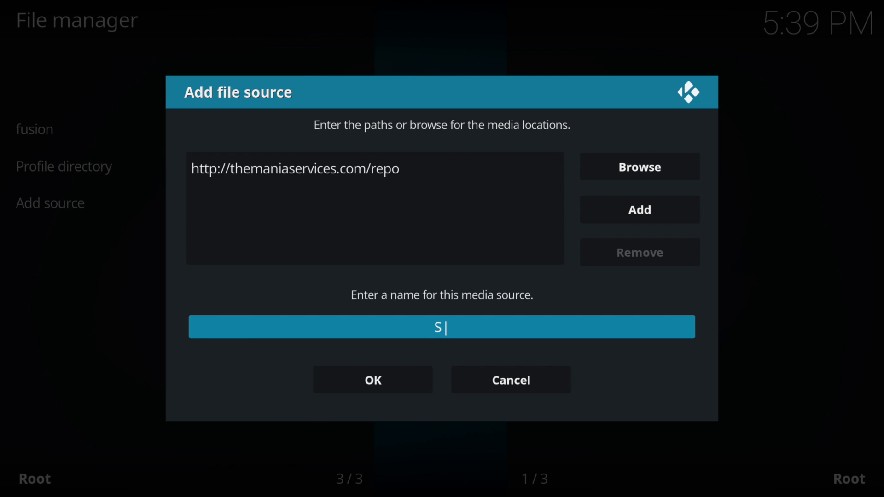
Step: Name the source SportsMania, confirm it, and return home
{"action": "type", "text": "portsMania"}
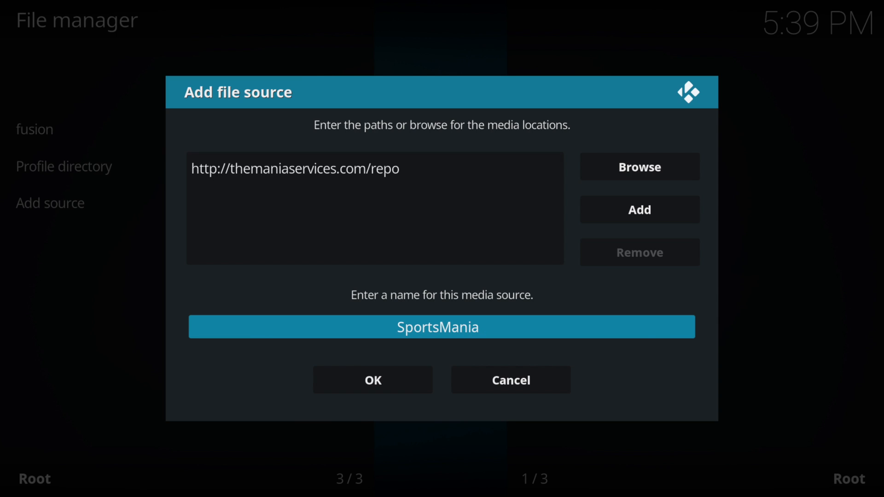
{"action": "left_click", "coordinate": [372, 379]}
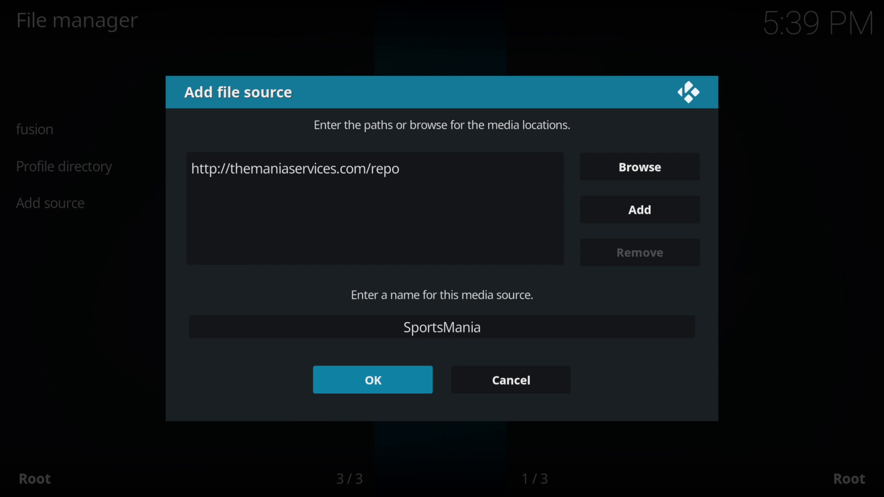
{"action": "left_click", "coordinate": [372, 379]}
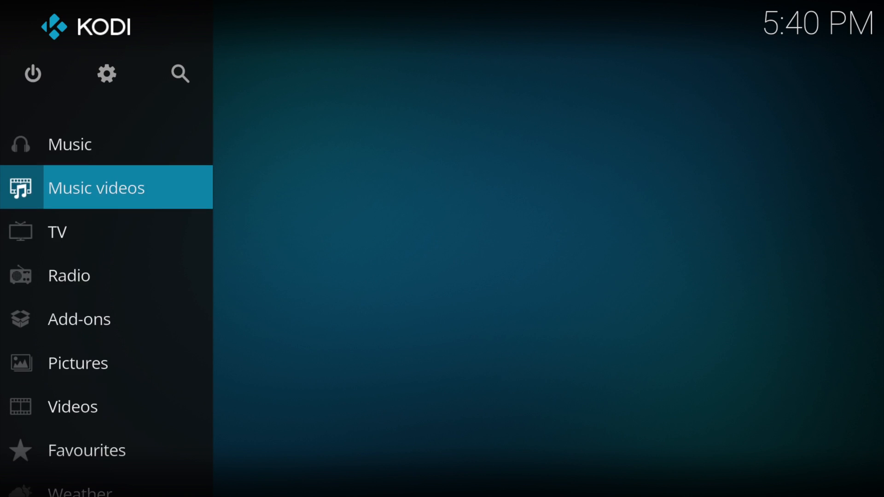
Step: Install The Mania Services Repo zip from the SportsMania source via Install from zip file
{"action": "left_click", "coordinate": [80, 319]}
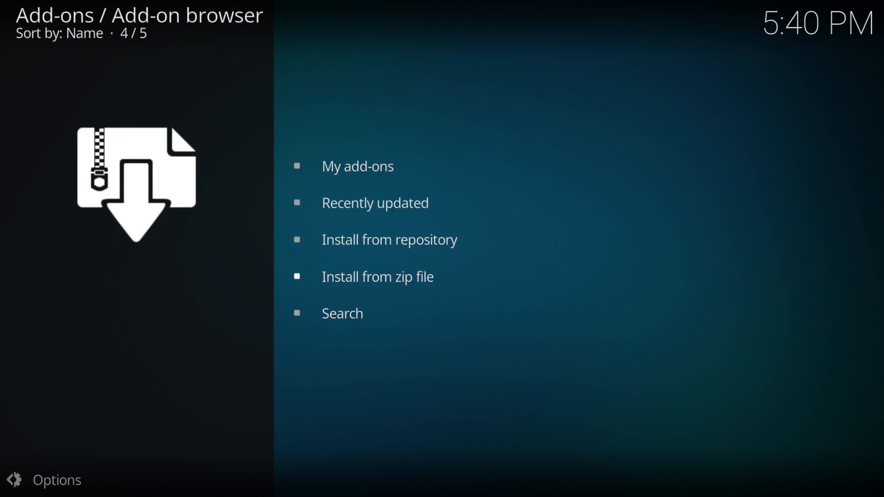
{"action": "left_click", "coordinate": [377, 277]}
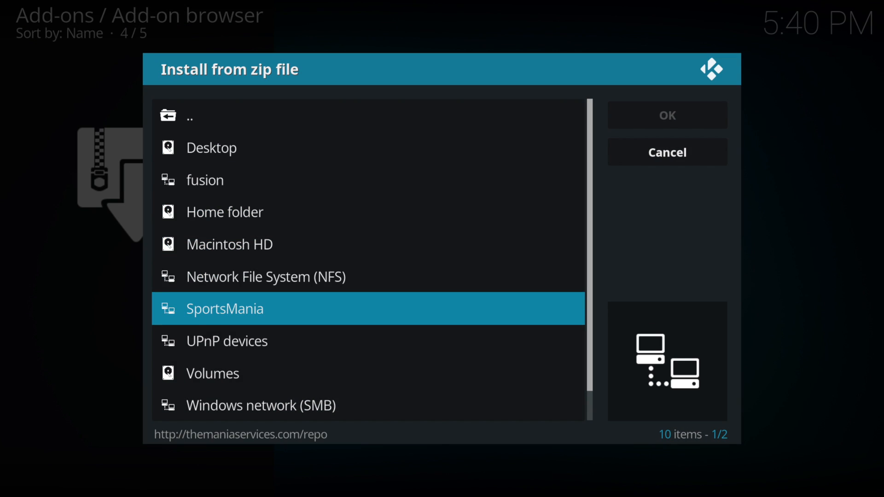
{"action": "left_click", "coordinate": [224, 309]}
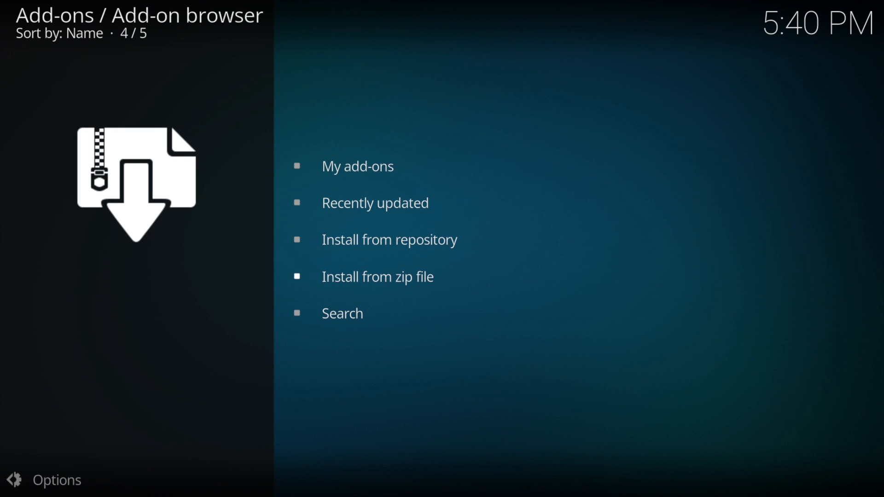
{"action": "mouse_move", "coordinate": [377, 276]}
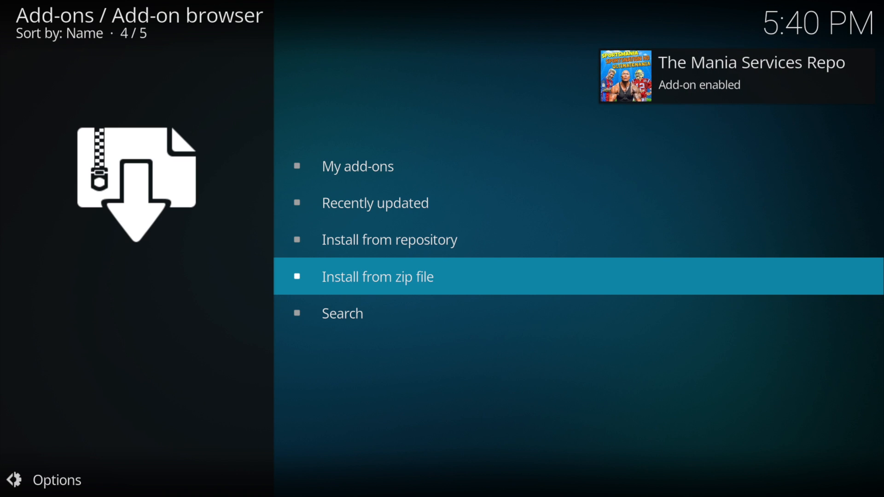
Step: Install SportsMania from The Mania Services Repo's video add-ons
{"action": "left_click", "coordinate": [389, 239]}
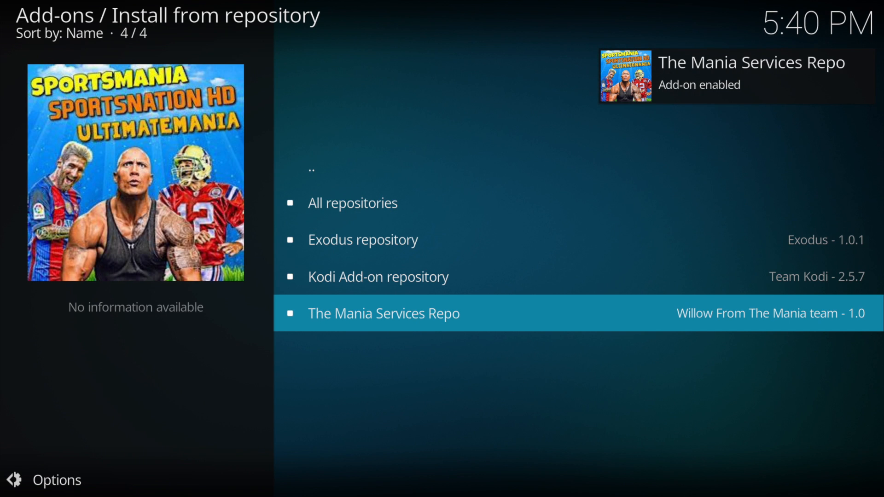
{"action": "left_click", "coordinate": [384, 313]}
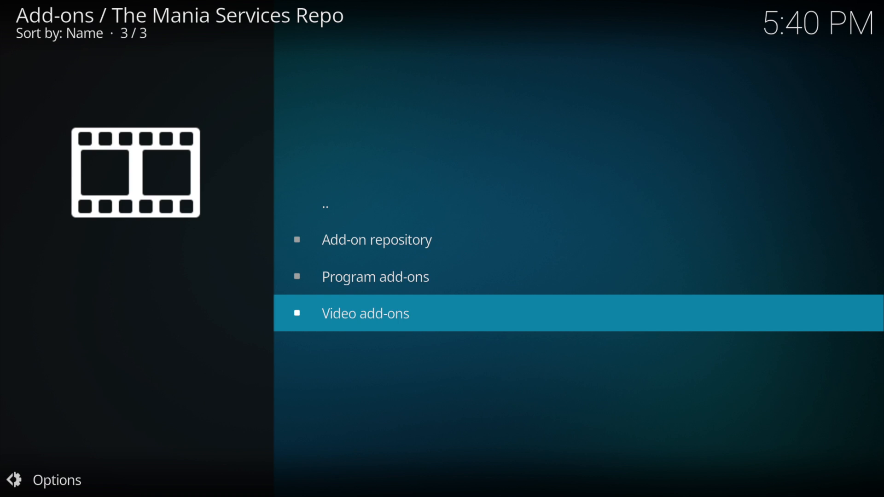
{"action": "left_click", "coordinate": [365, 313]}
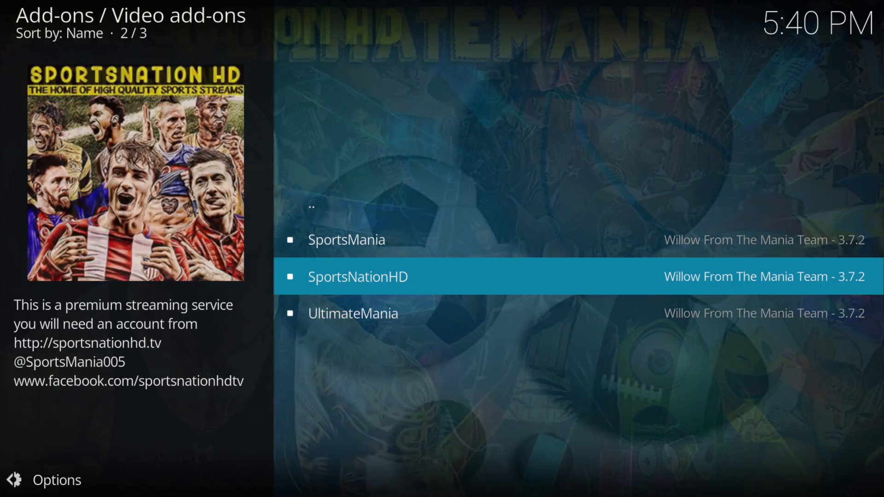
{"action": "left_click", "coordinate": [346, 239]}
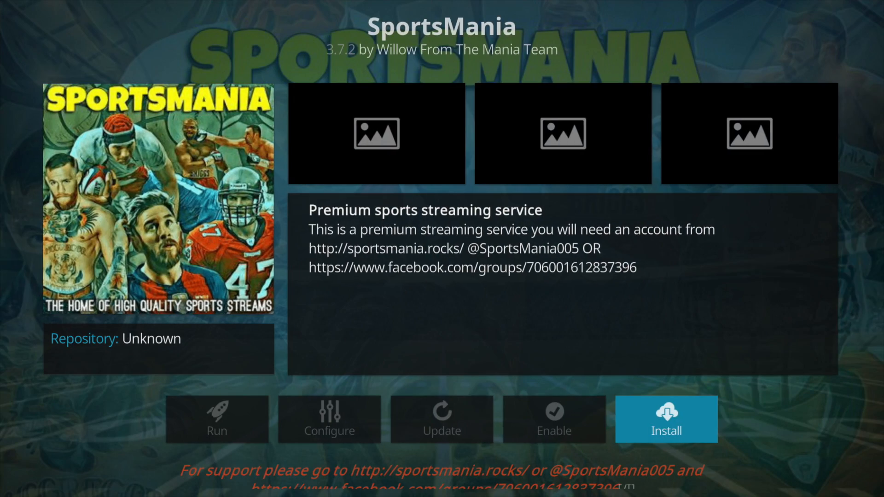
{"action": "left_click", "coordinate": [666, 419]}
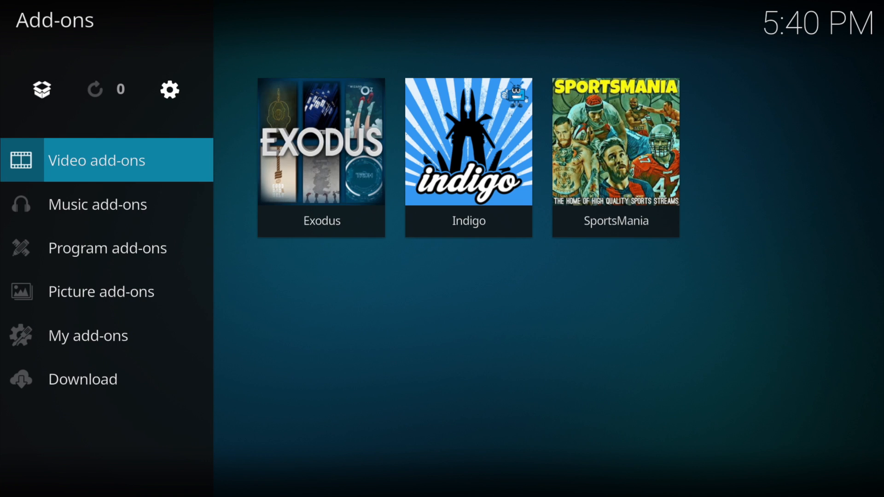
{"action": "mouse_move", "coordinate": [615, 156]}
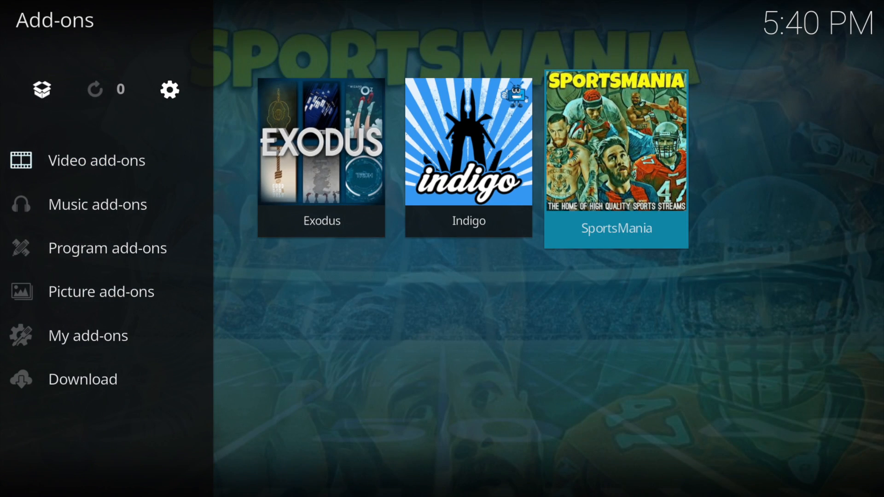
Step: Launch the SportsMania tile and continue past the account notice
{"action": "left_click", "coordinate": [617, 158]}
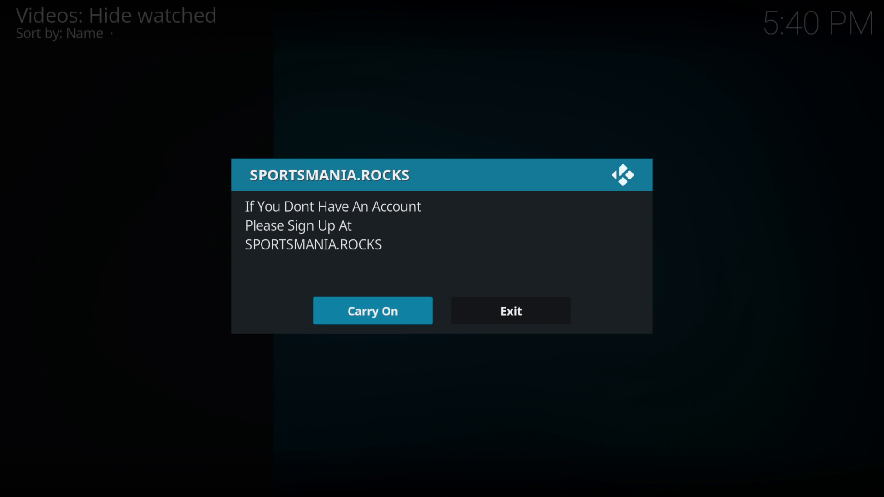
{"action": "left_click", "coordinate": [372, 311]}
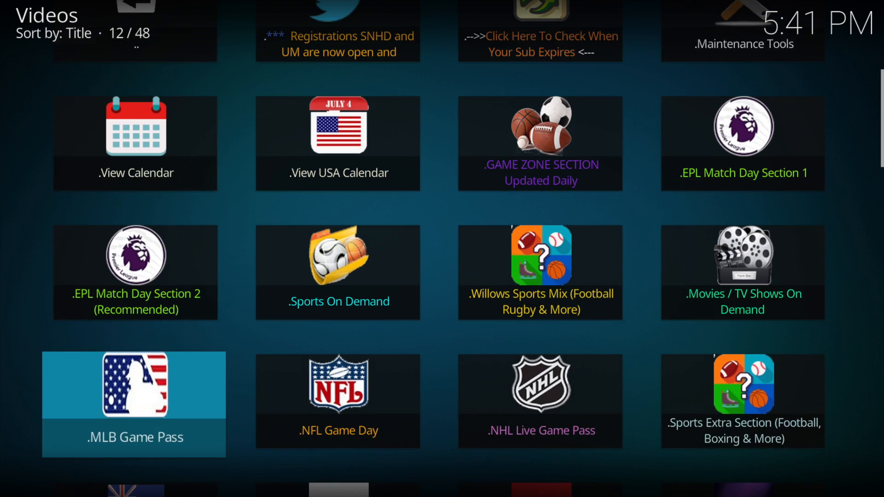